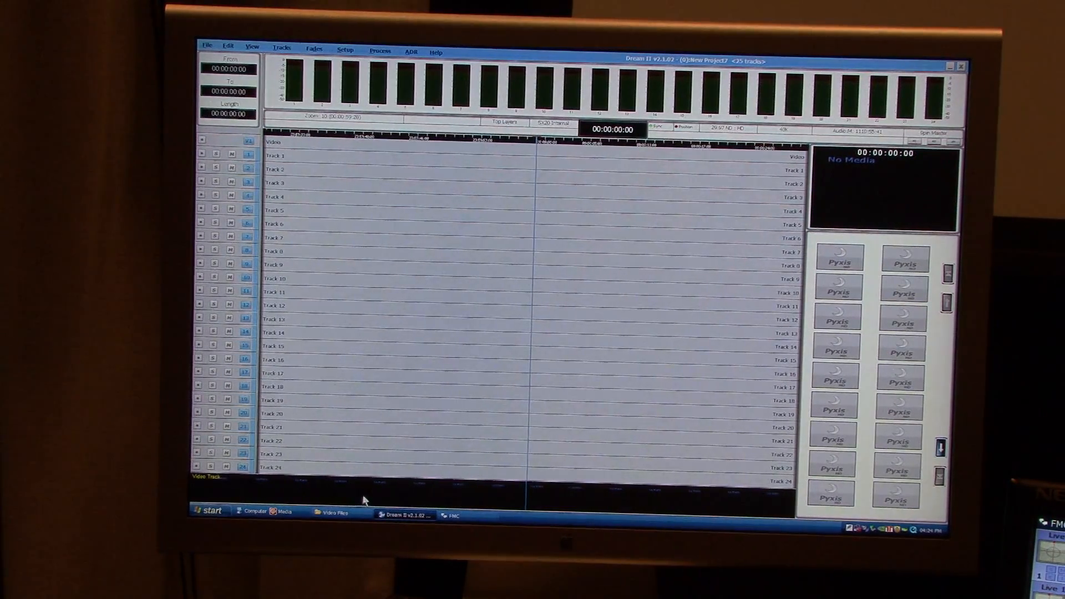
- Open the embedded-media OMF file from the OMF folder into Dream II
left_click(334, 512)
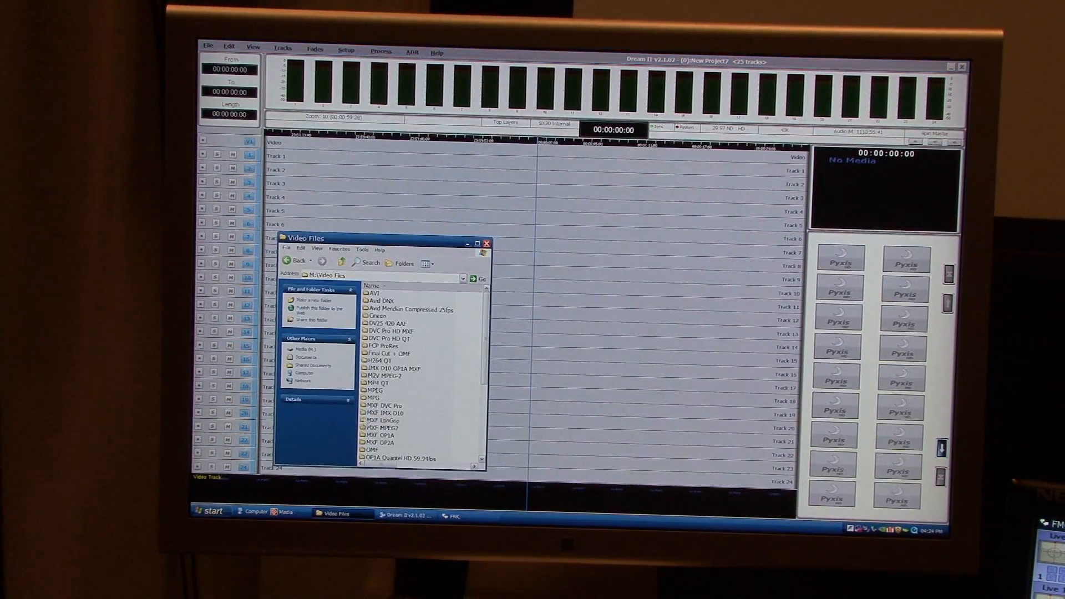
mouse_move(400, 457)
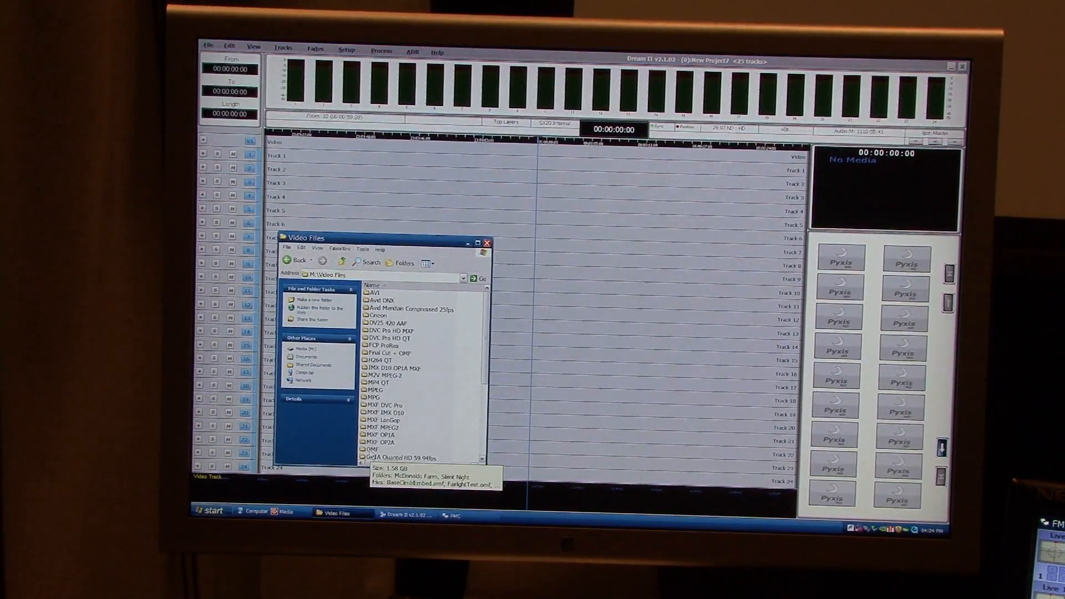
double_click(377, 449)
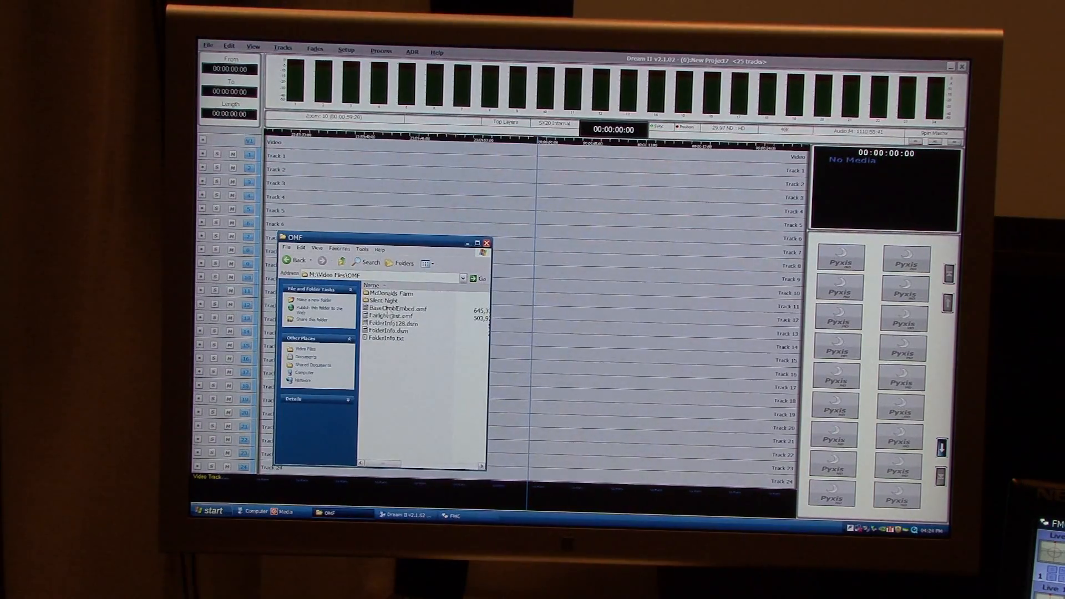
left_click(393, 308)
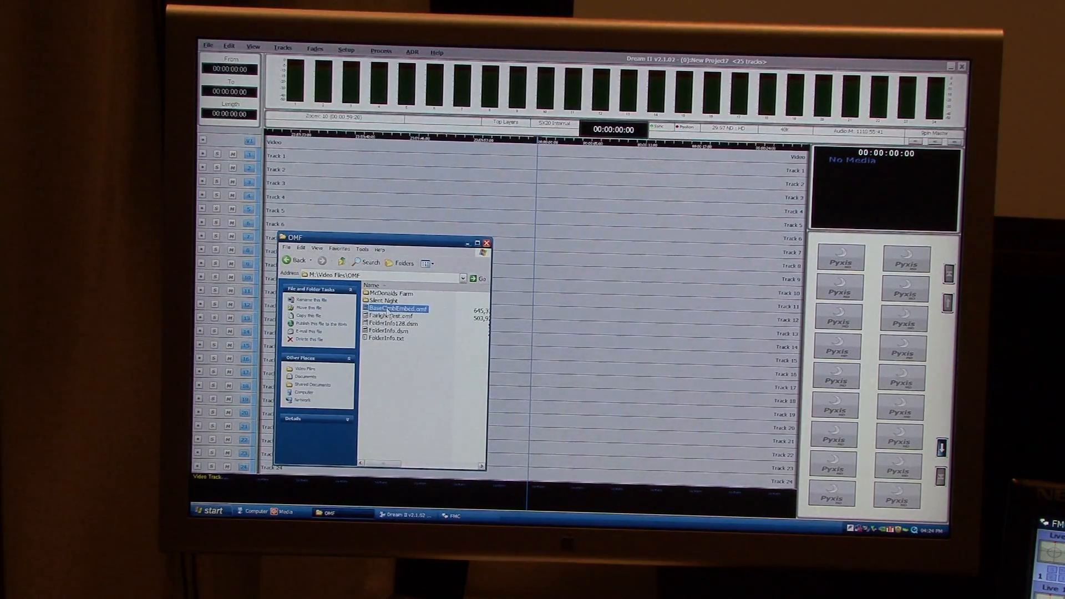
double_click(394, 309)
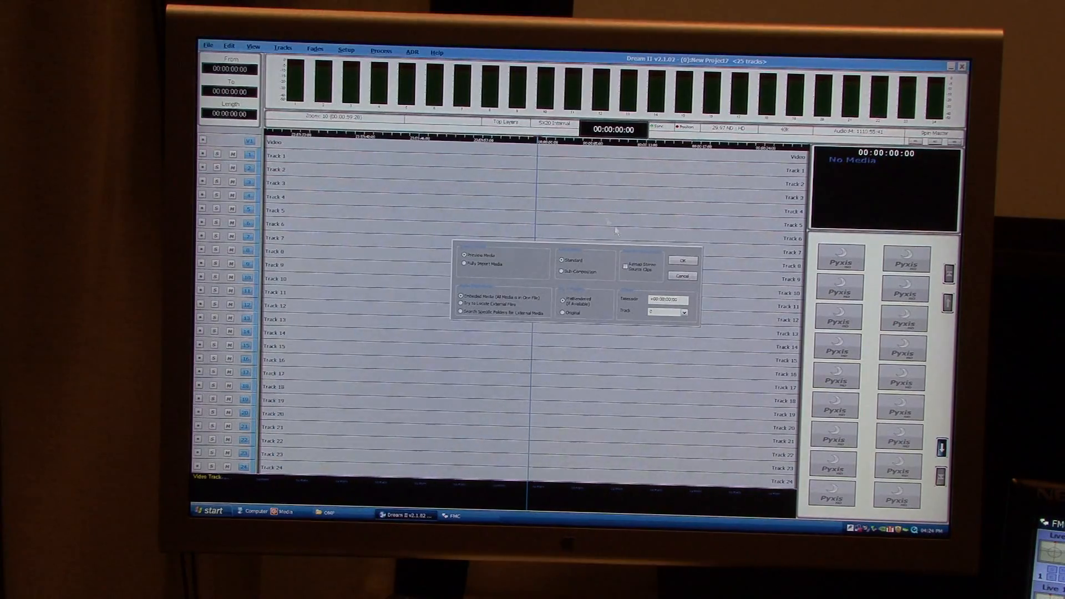
left_click(682, 260)
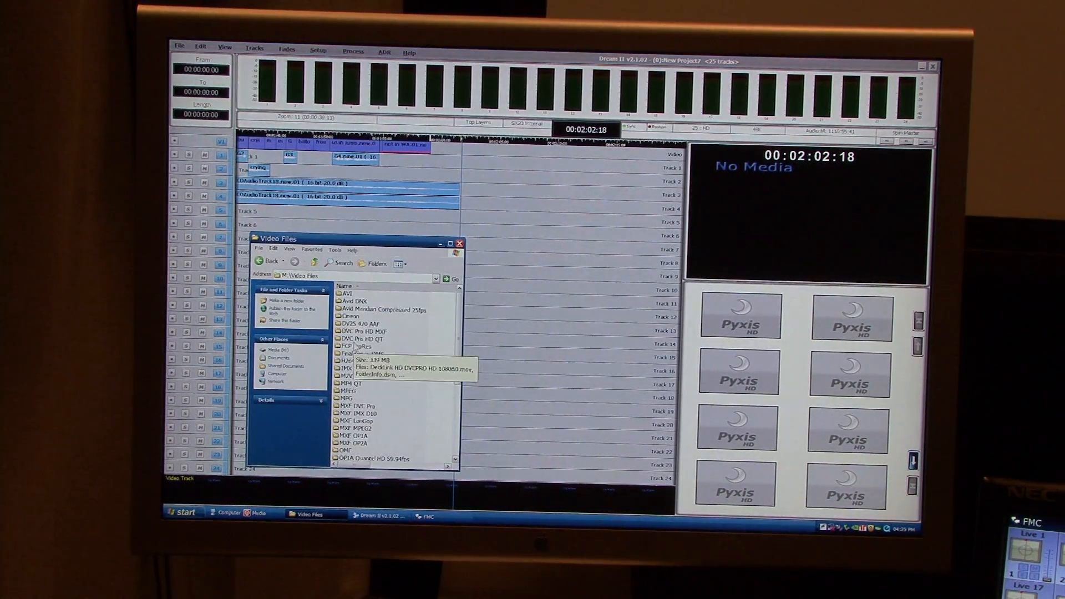
- Open the FCP ProRes folder holding the ProRes test clip
double_click(352, 346)
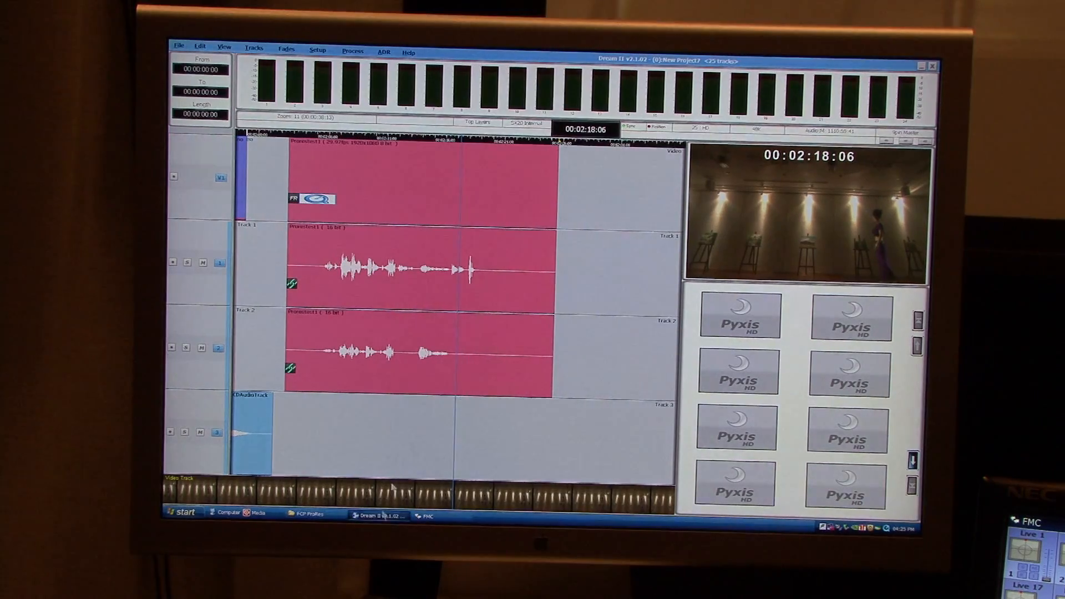
- Open the Avid DNX folder from the video files window
left_click(306, 512)
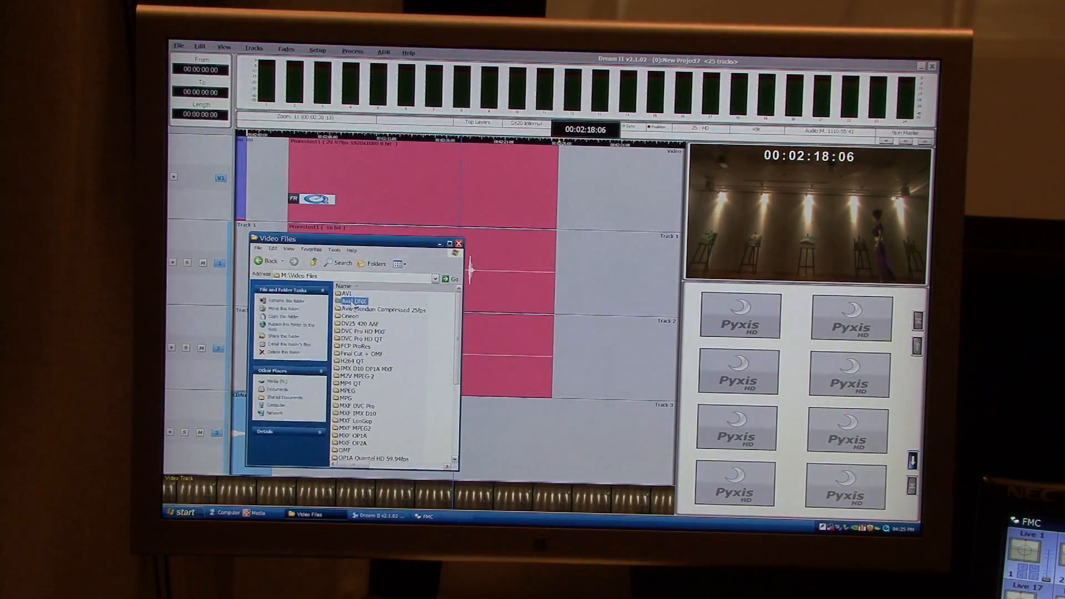
double_click(354, 300)
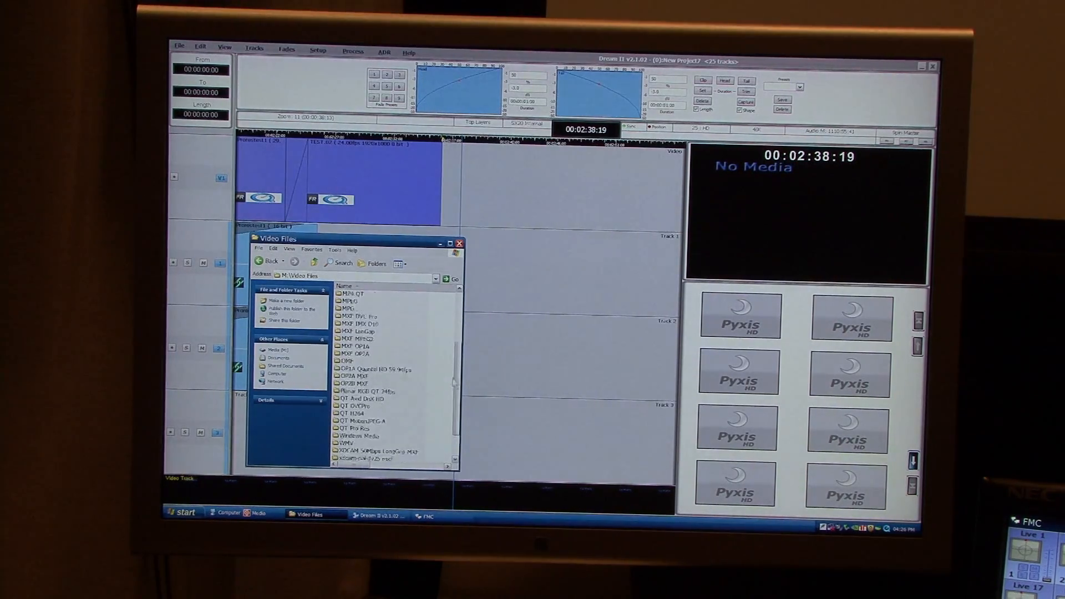
- Load the XDCAM 50Mbps LongGop MXF clip, extracting its embedded audio channels
left_click(377, 422)
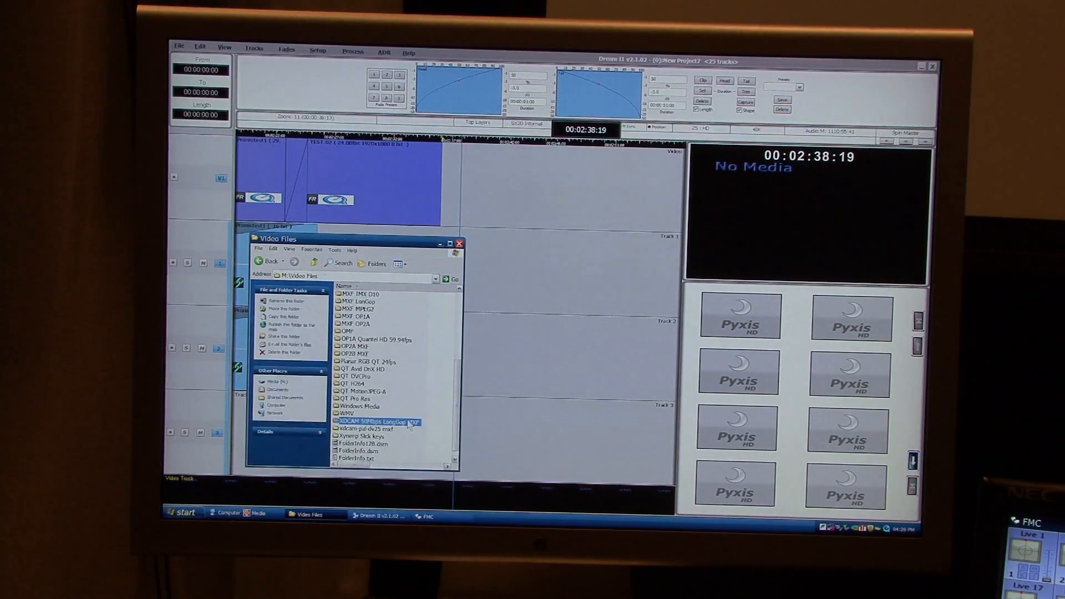
double_click(377, 422)
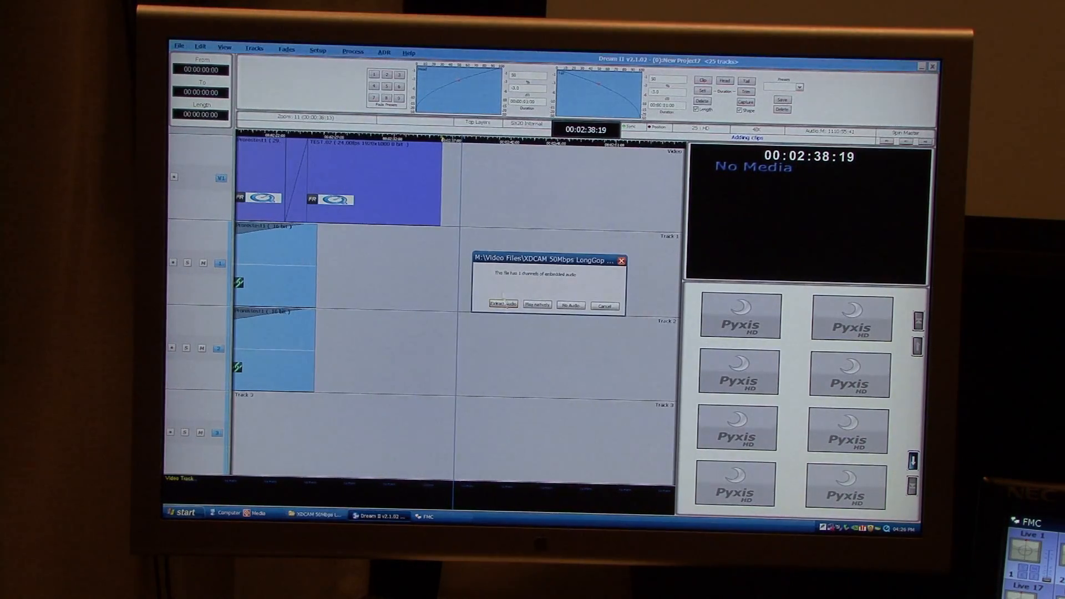
left_click(504, 304)
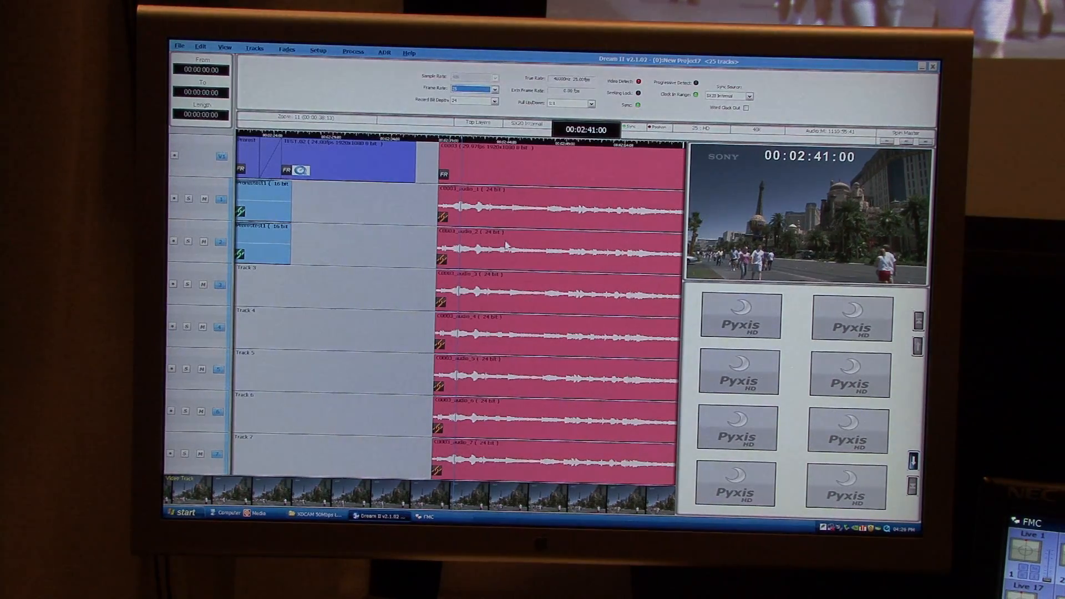
- Set the project frame rate to 29.97 ND in Setup
left_click(492, 89)
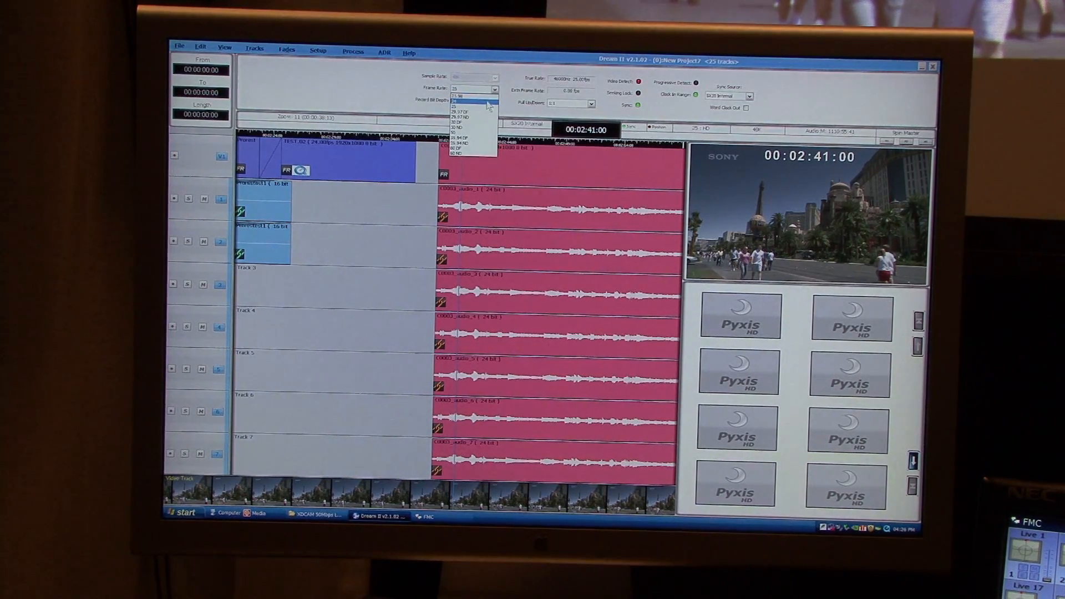
mouse_move(476, 150)
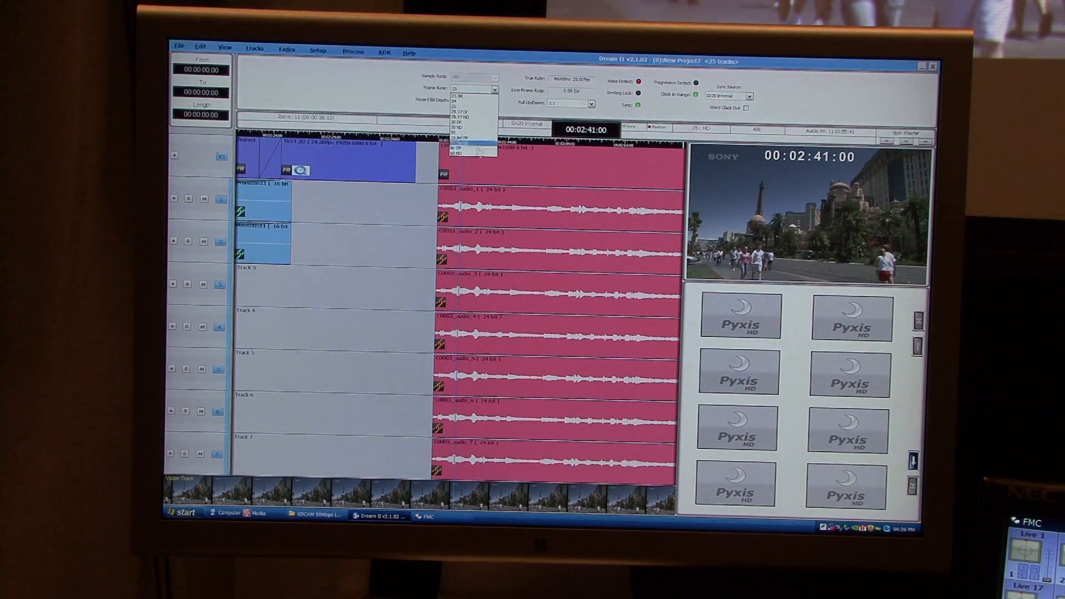
left_click(460, 121)
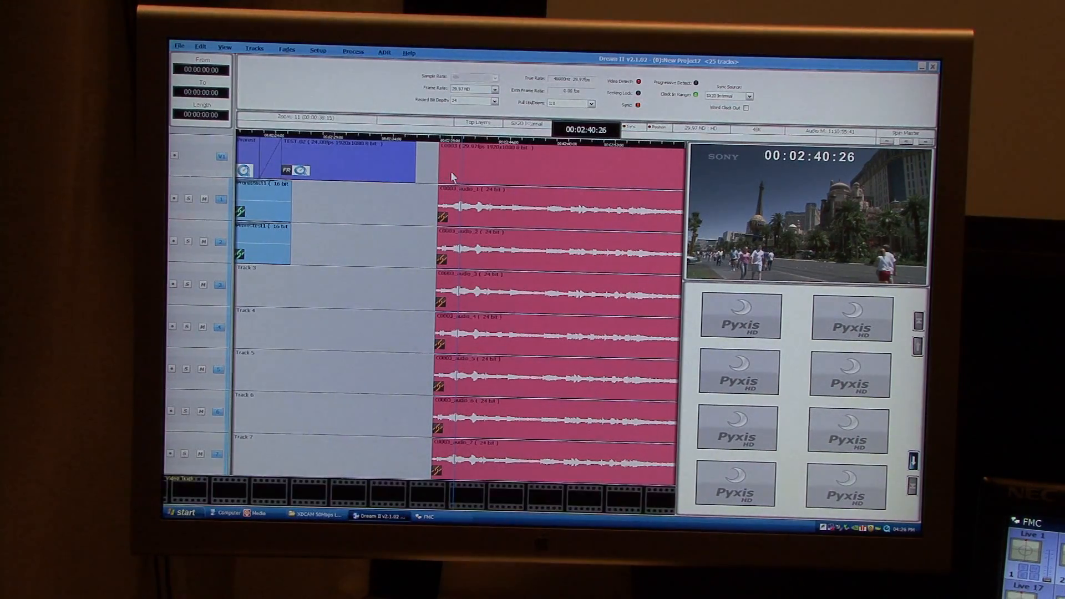